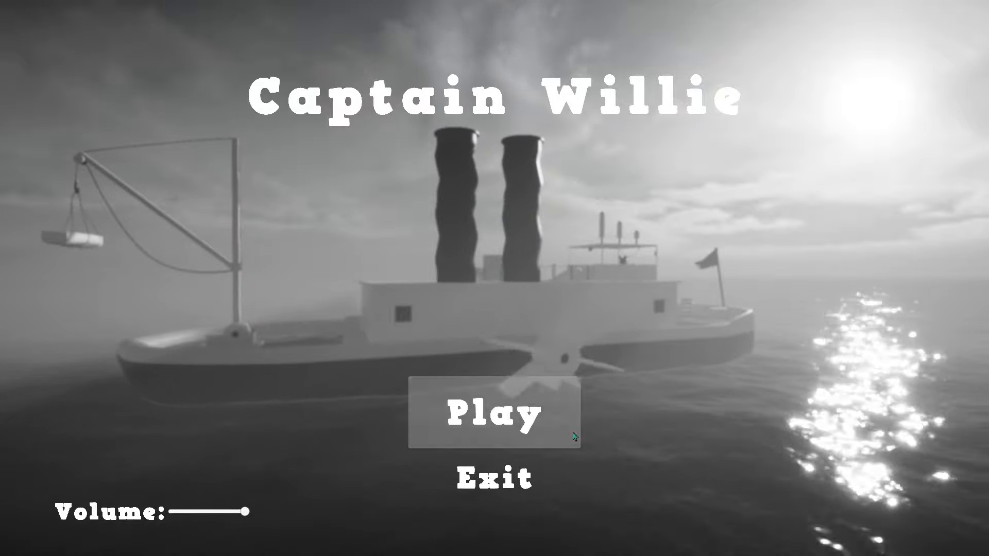
{"action": "left_click", "coordinate": [493, 416]}
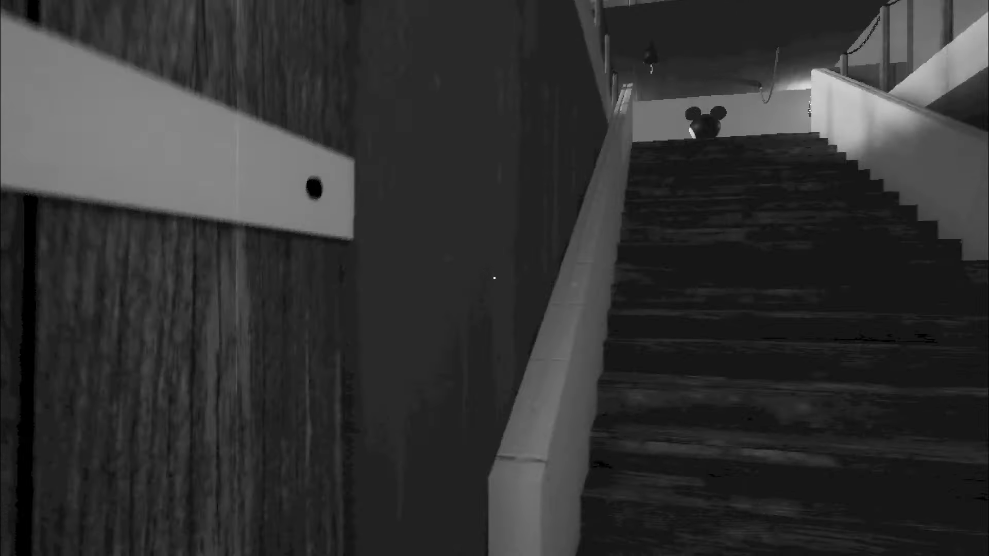
{"action": "key", "text": "w"}
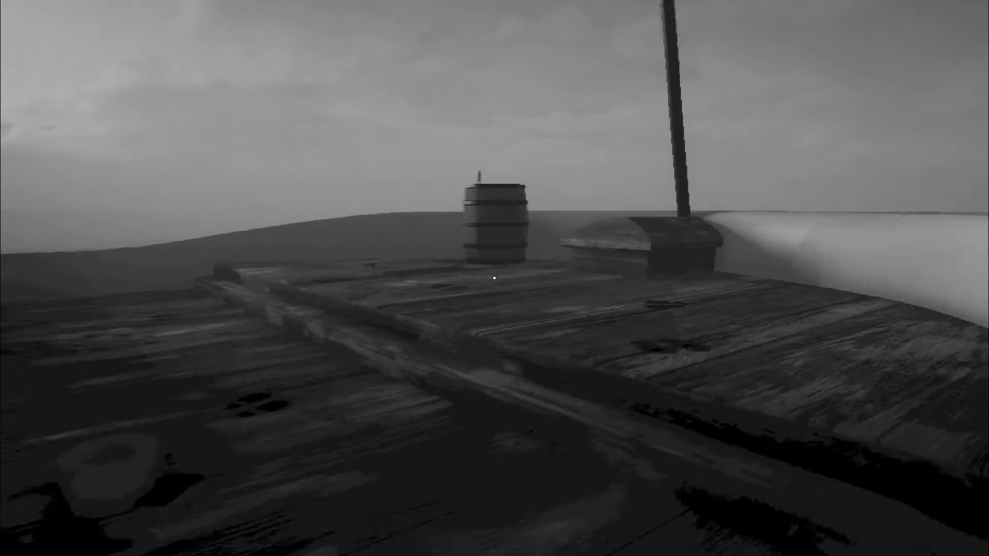
{"action": "mouse_move", "coordinate": [494, 278]}
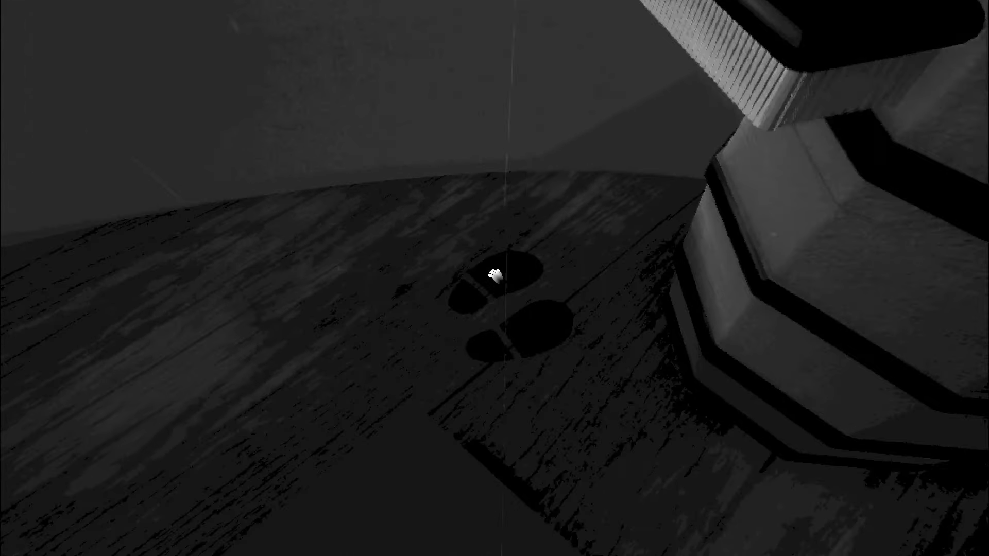
{"action": "mouse_move", "coordinate": [495, 278]}
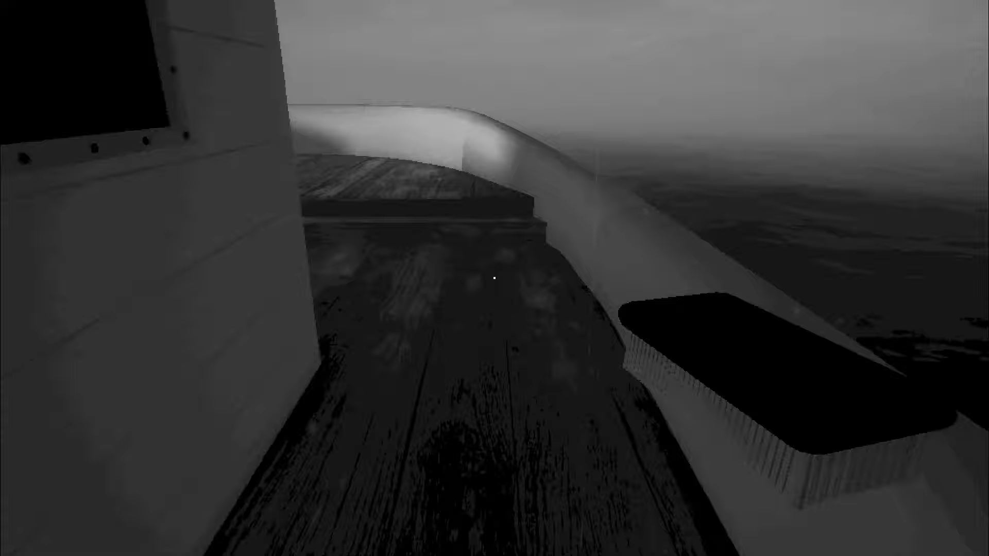
{"action": "mouse_move", "coordinate": [494, 278]}
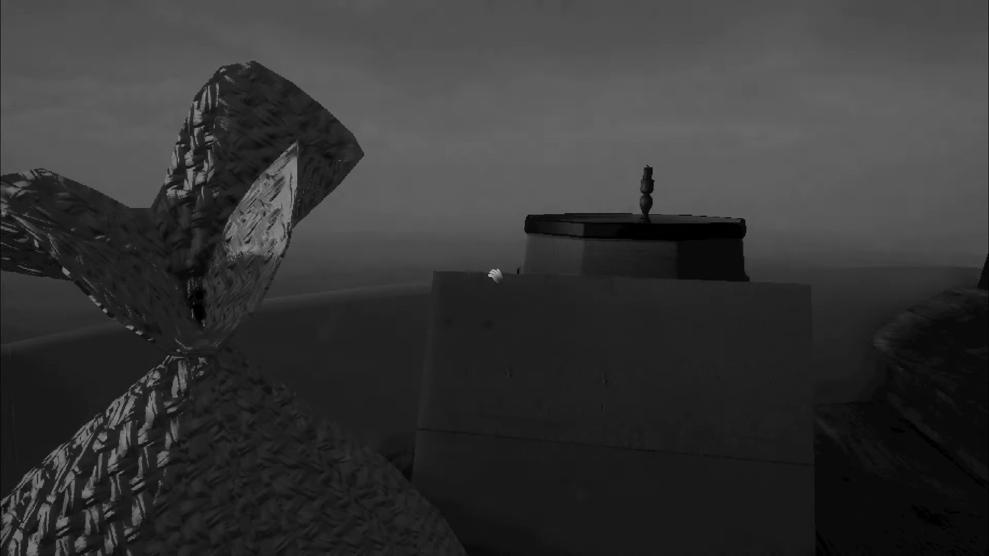
{"action": "mouse_move", "coordinate": [495, 278]}
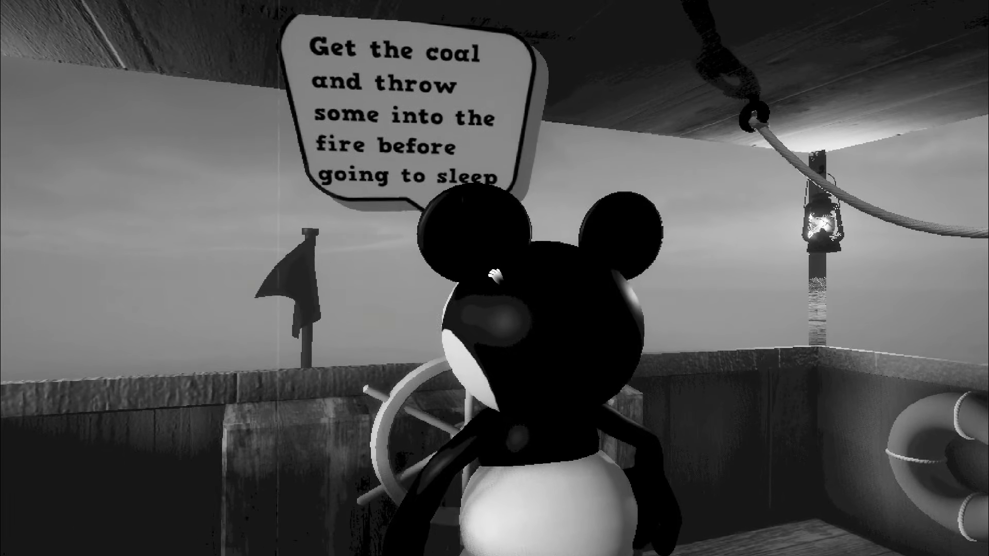
{"action": "mouse_move", "coordinate": [495, 278]}
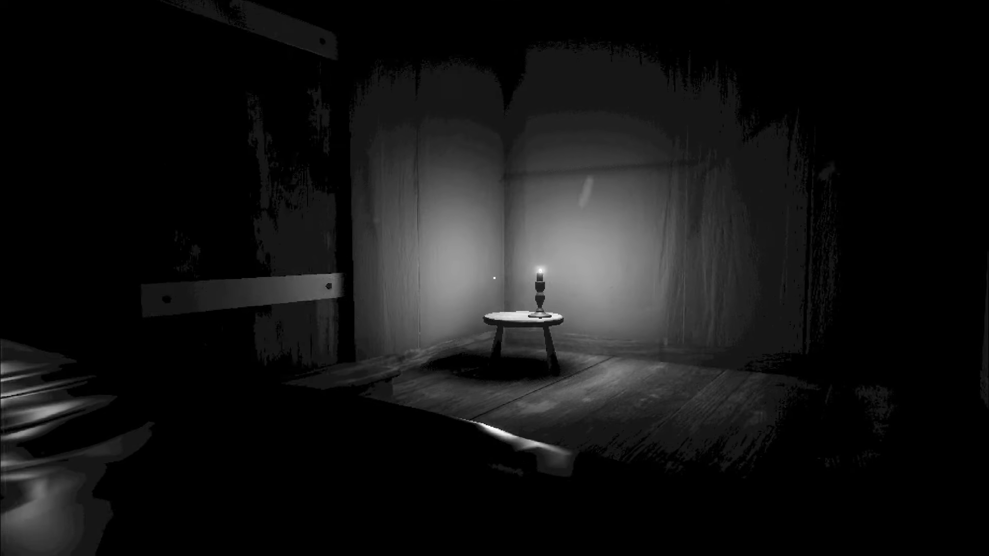
{"action": "mouse_move", "coordinate": [494, 278]}
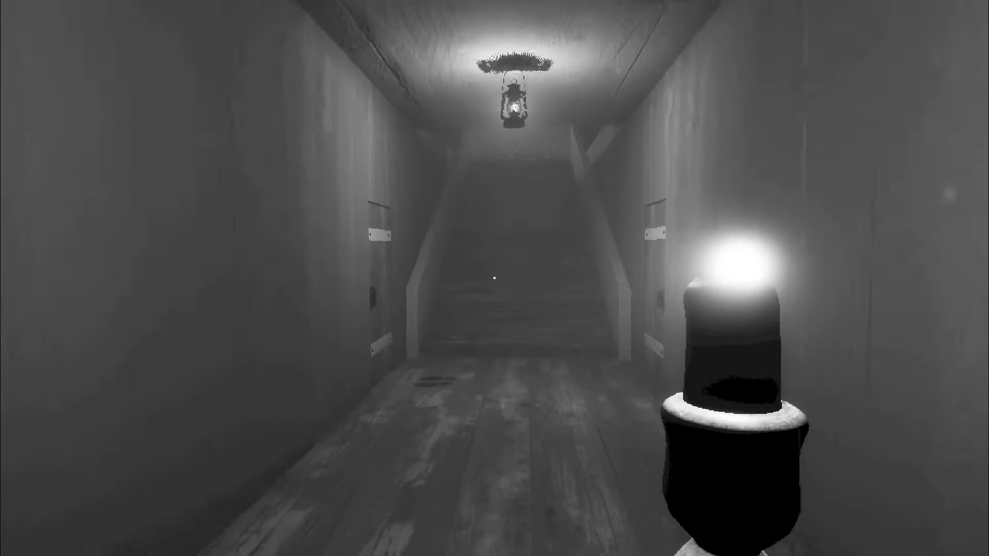
{"action": "key", "text": "w"}
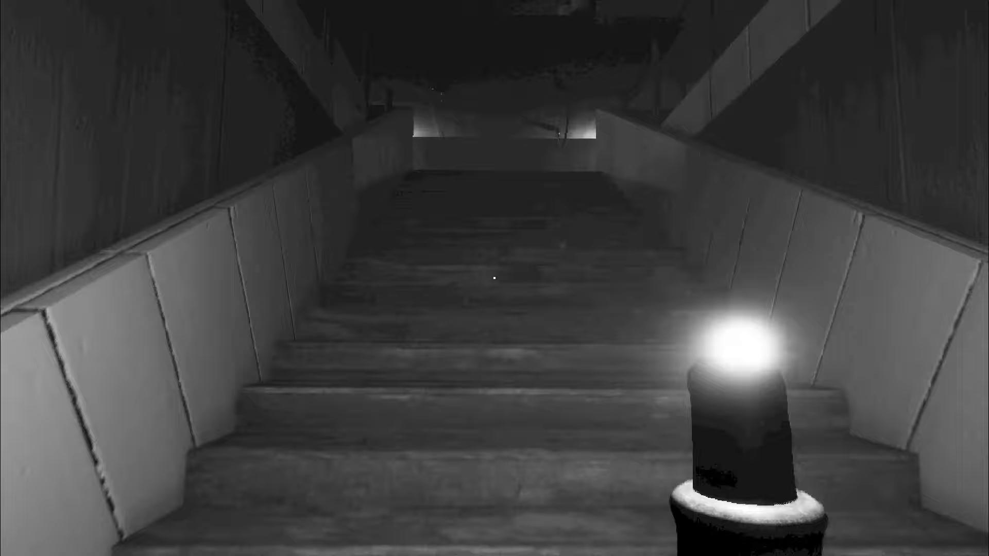
{"action": "key", "text": "w"}
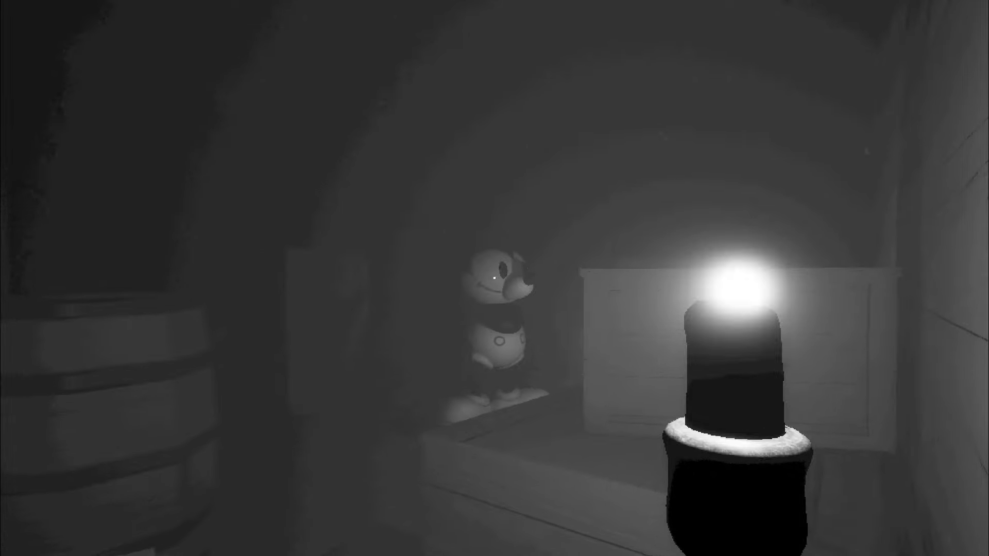
{"action": "mouse_move", "coordinate": [494, 278]}
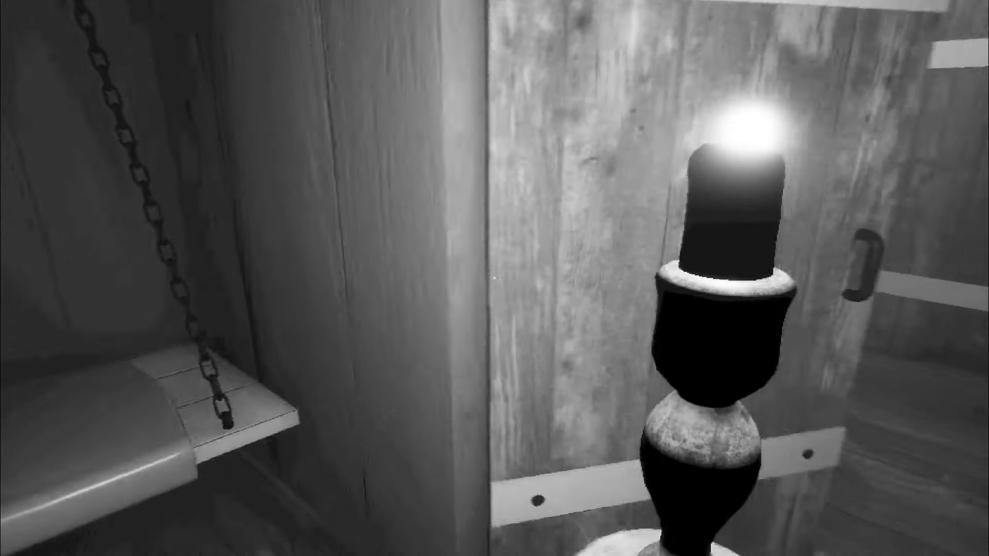
{"action": "mouse_move", "coordinate": [495, 278]}
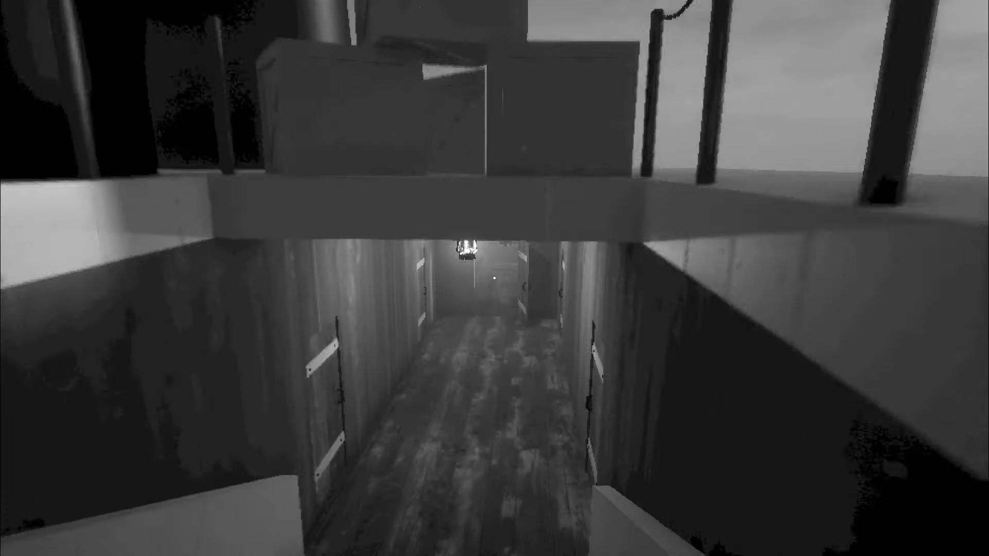
{"action": "key", "text": "w"}
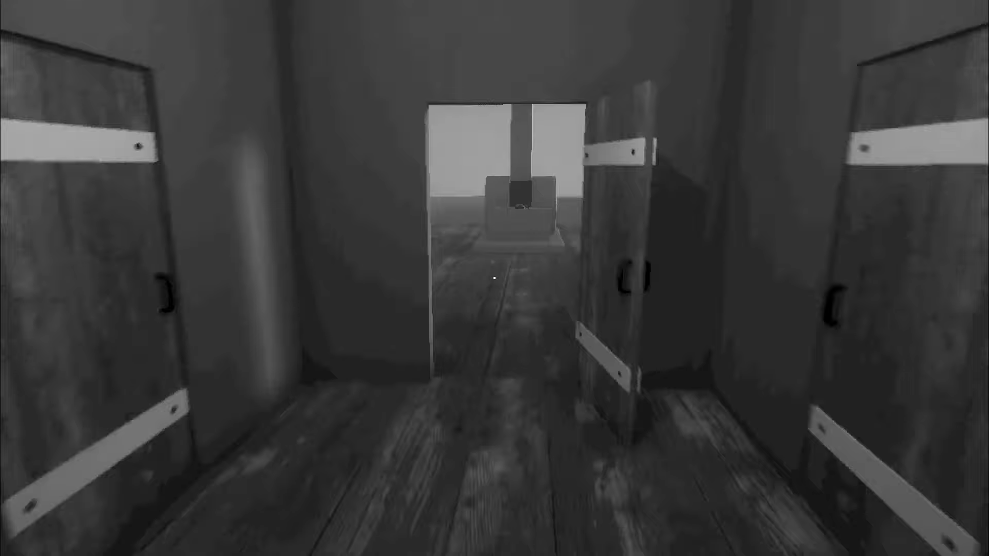
{"action": "mouse_move", "coordinate": [494, 278]}
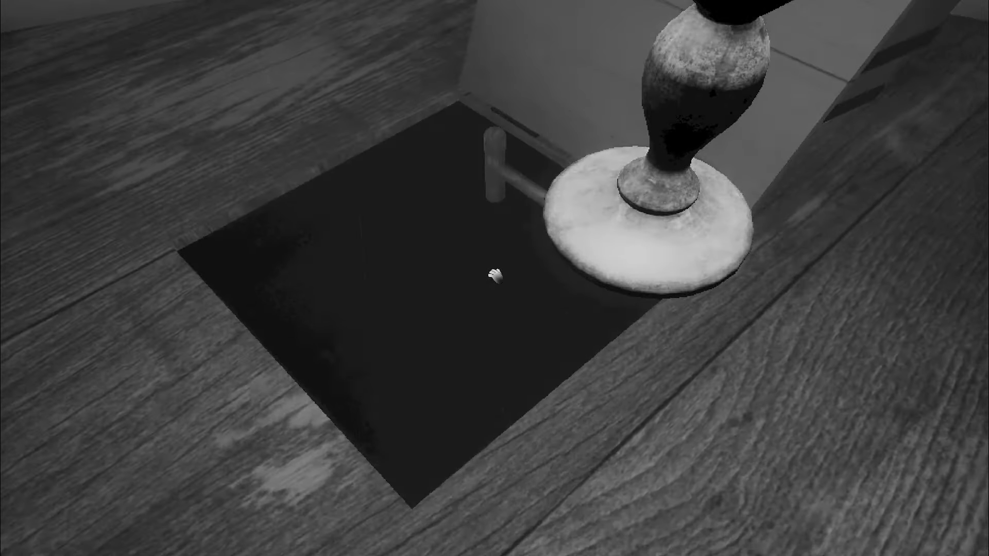
{"action": "mouse_move", "coordinate": [494, 278]}
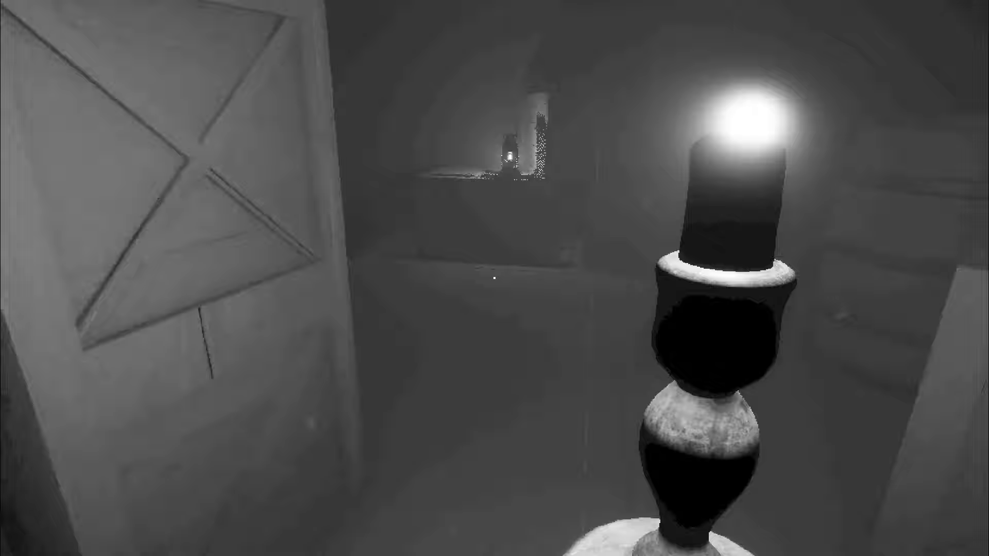
{"action": "mouse_move", "coordinate": [494, 278]}
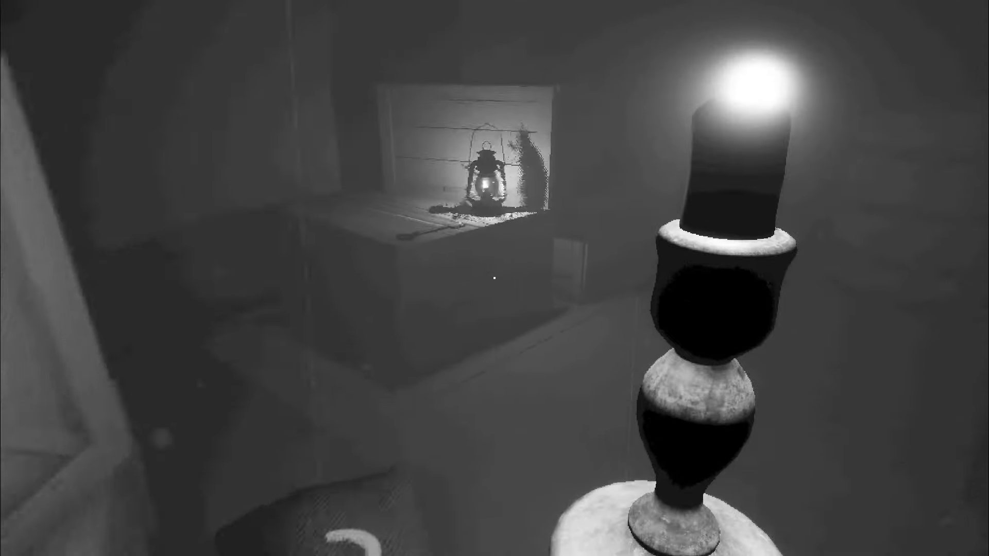